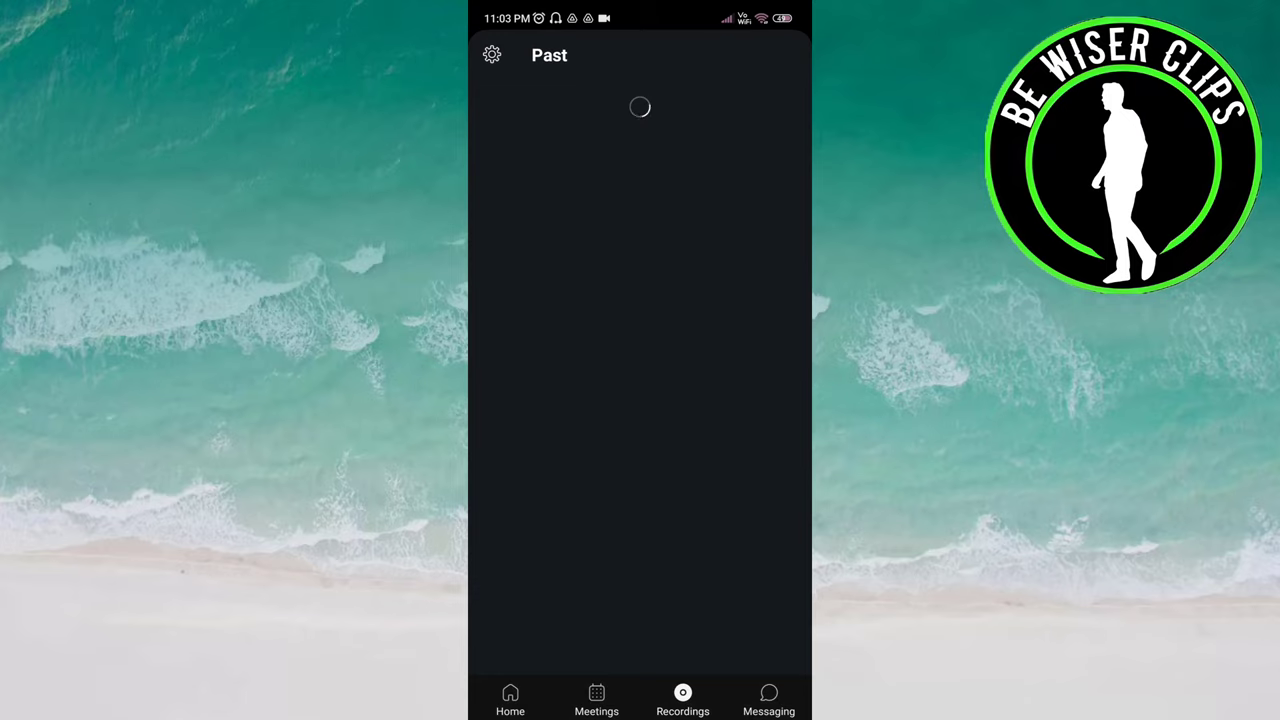
Tap the settings gear to open My Account with the RP initials avatar.
click(491, 55)
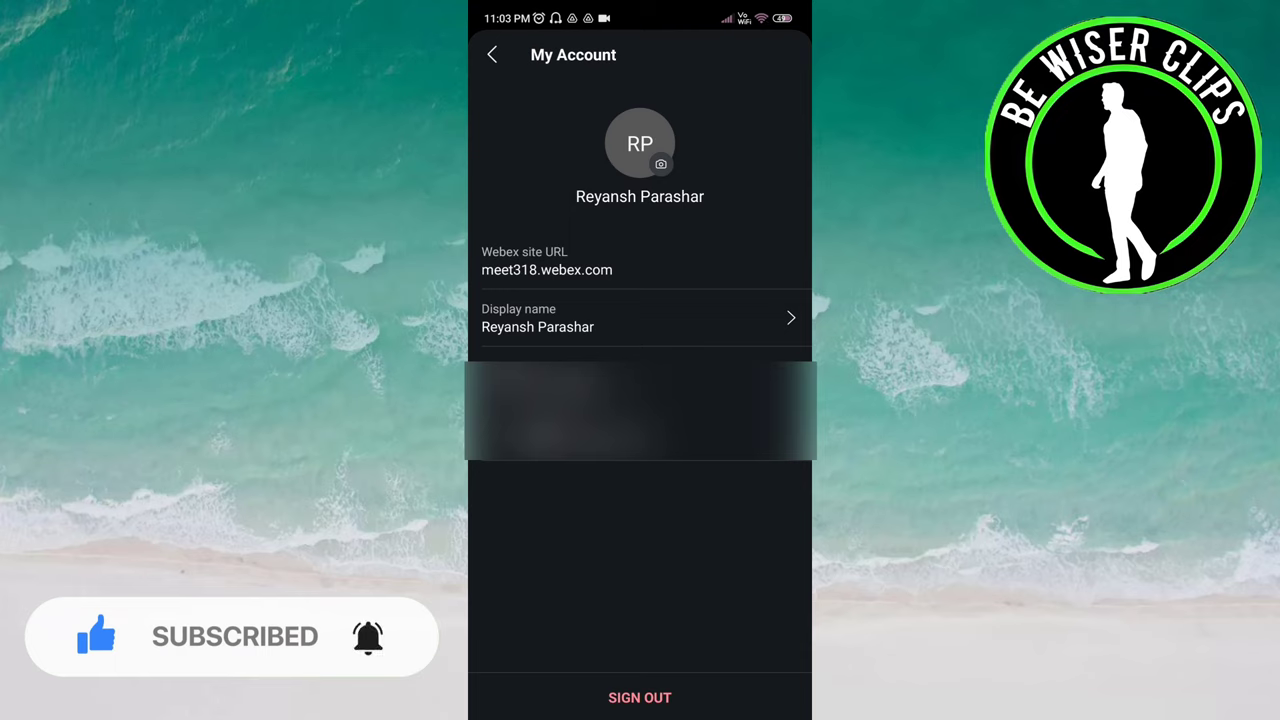
Tap the avatar's camera icon to bring up the Gallery or Photos chooser.
click(640, 143)
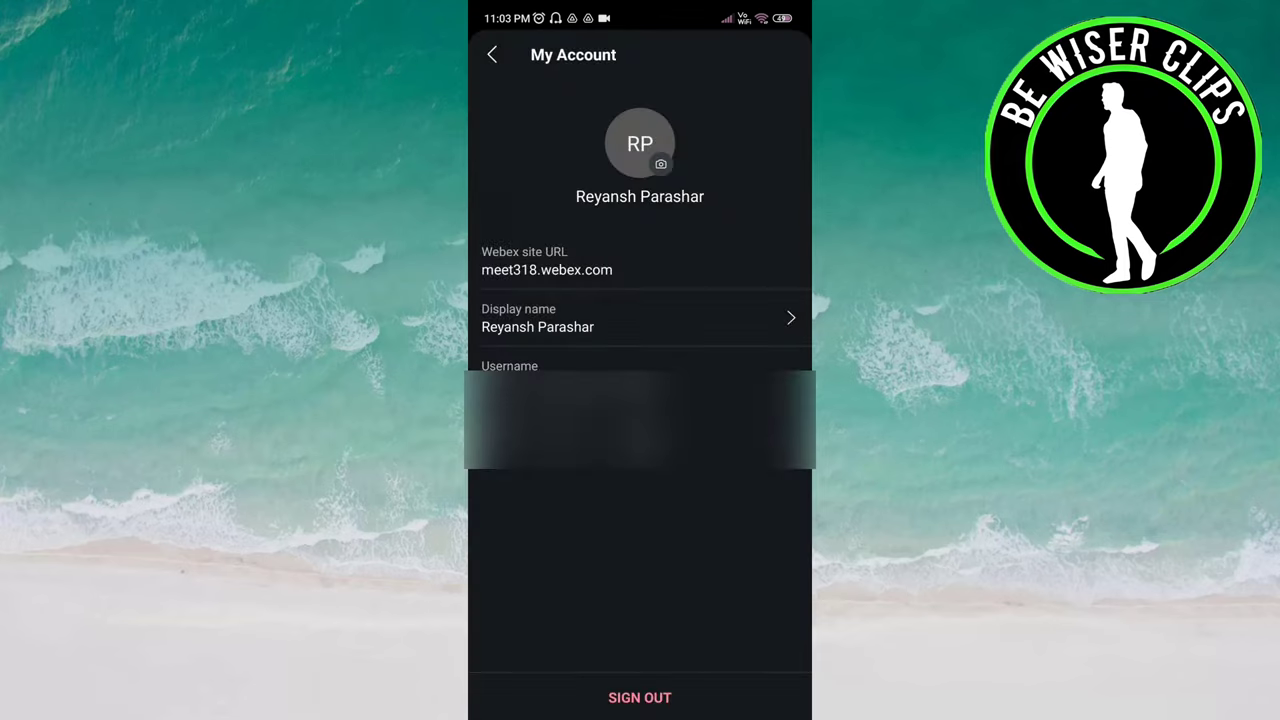
click(660, 164)
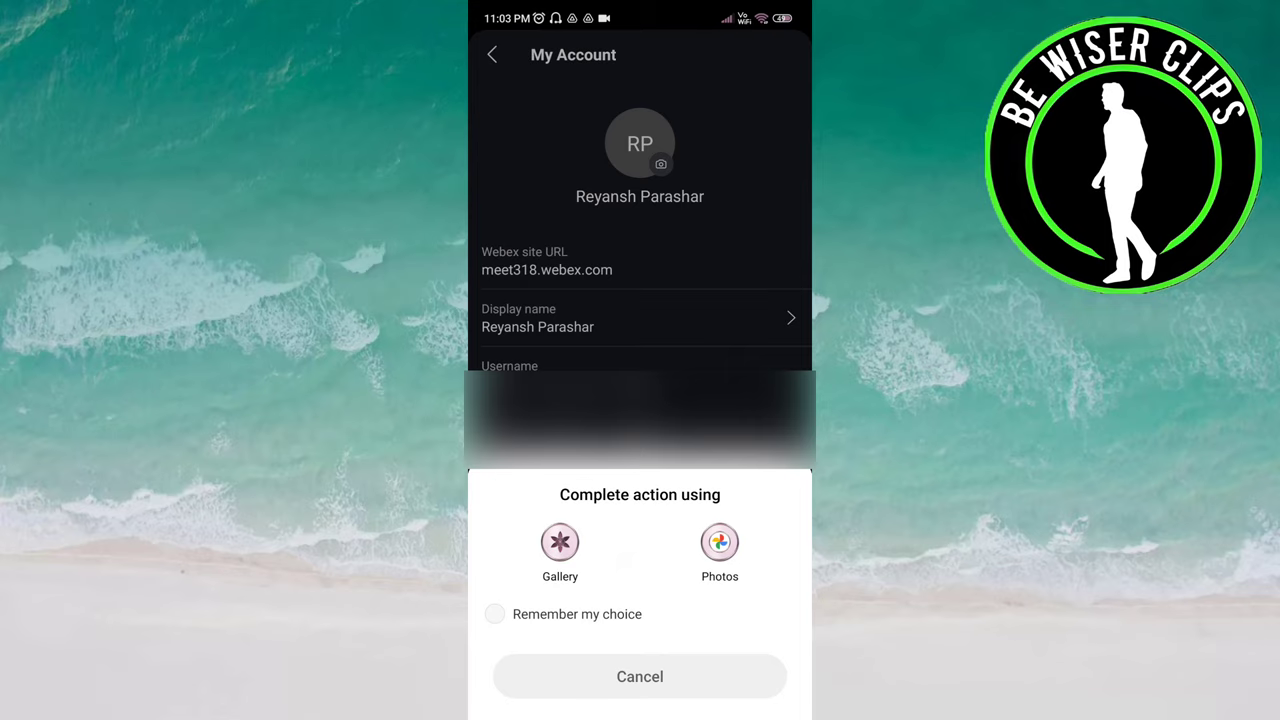
Pick the pink toy figure photo and confirm it as the profile picture.
click(720, 543)
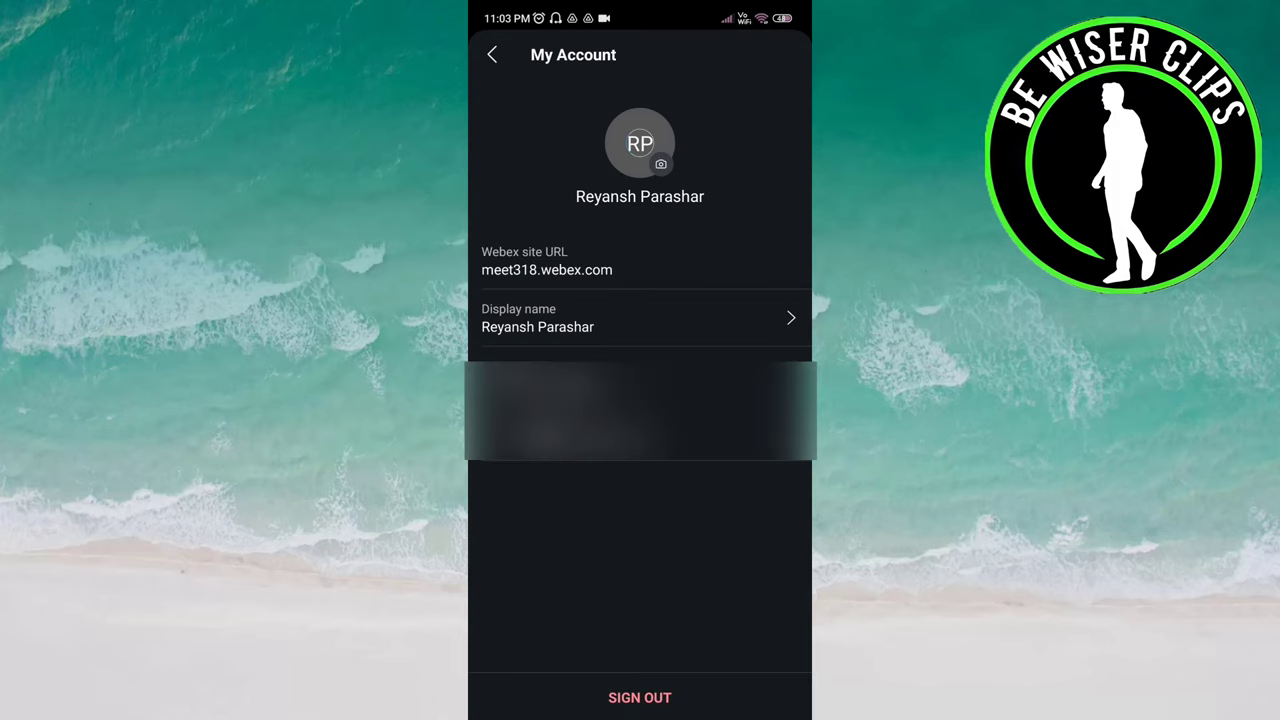
click(640, 318)
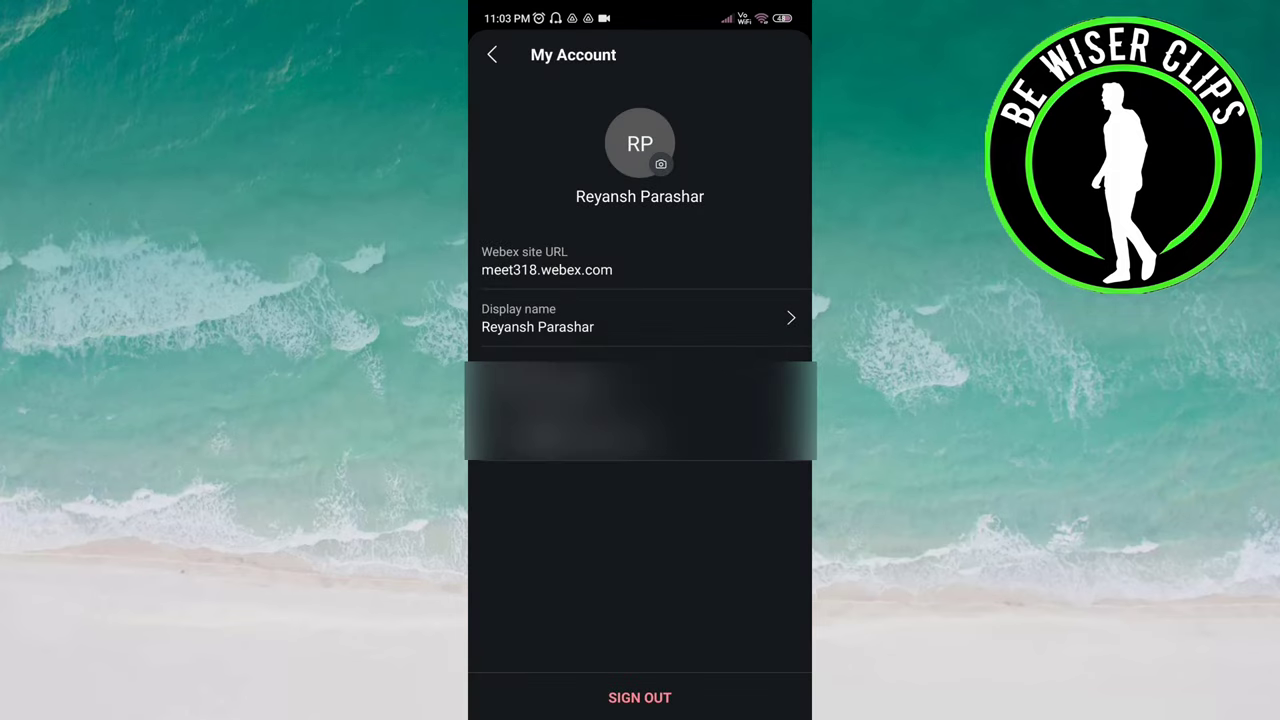
click(660, 164)
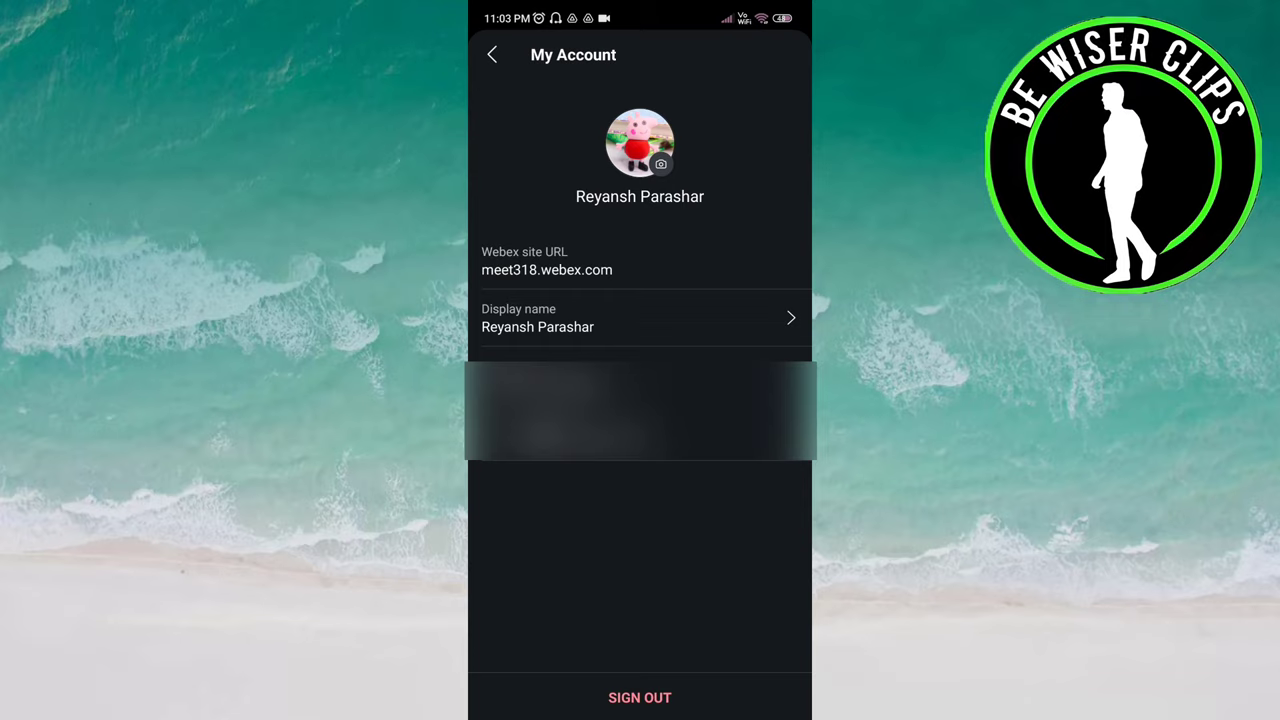